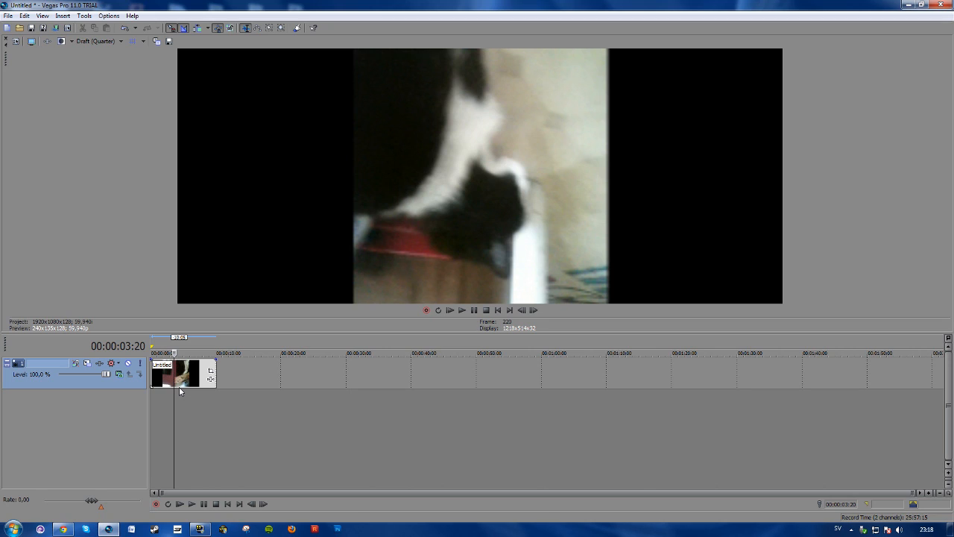
mouse_move(213, 393)
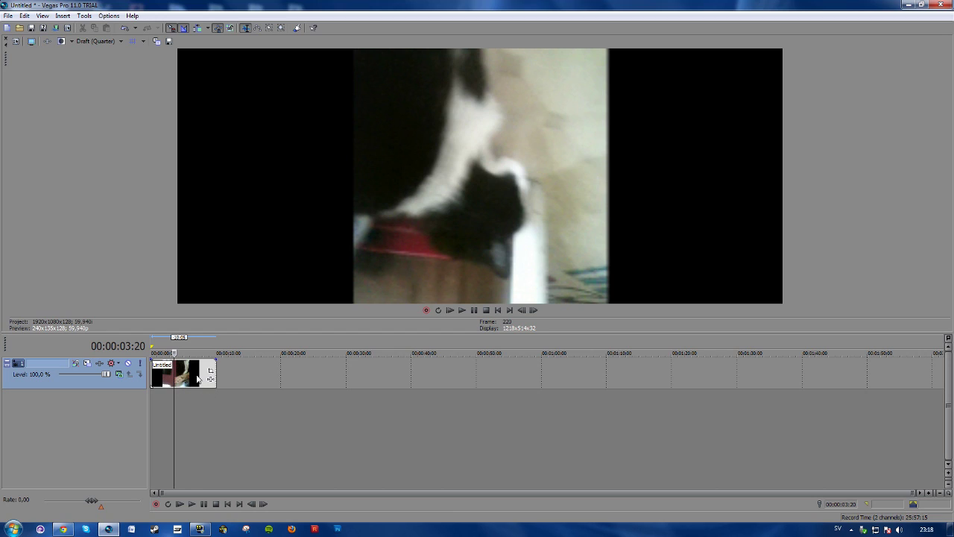
mouse_move(194, 379)
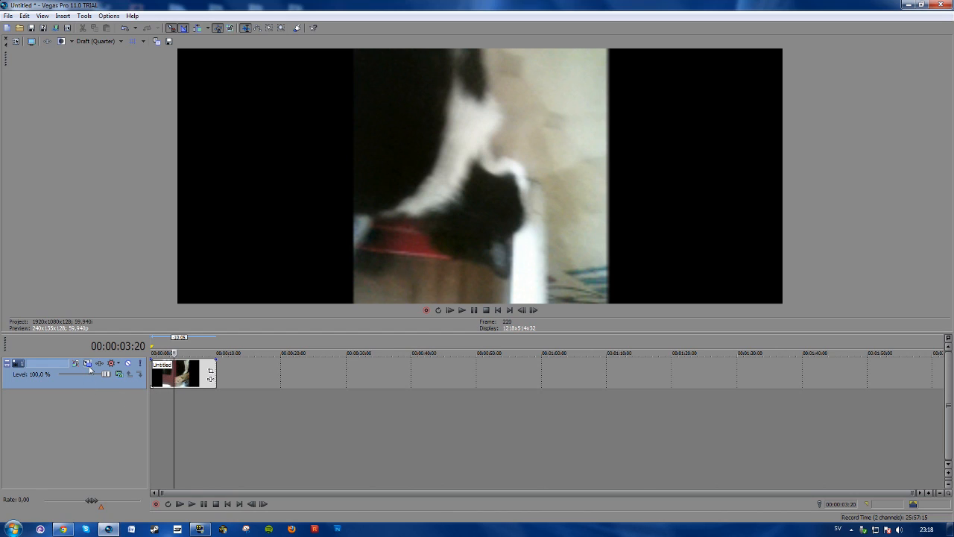
mouse_move(88, 363)
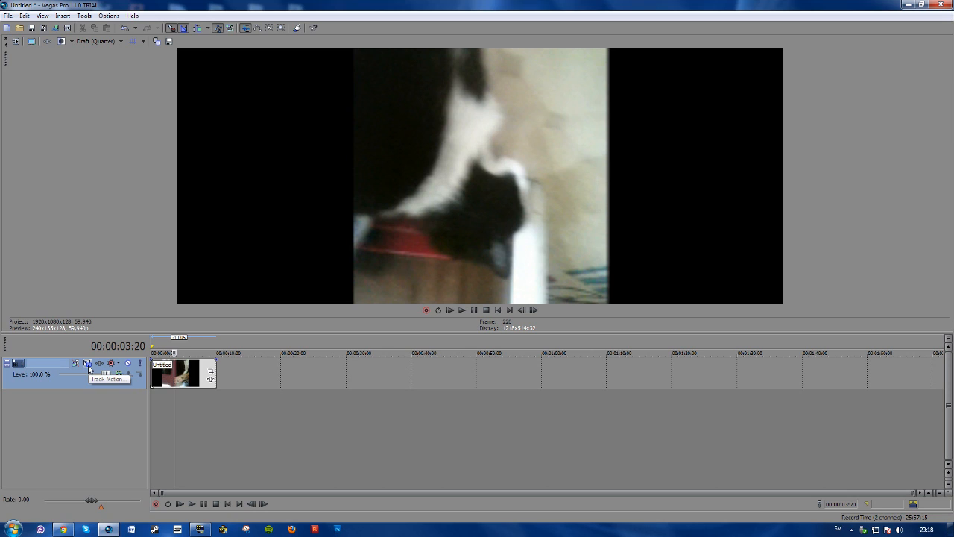
Open Track 1's motion settings and enter a rotation angle of 180.
left_click(88, 363)
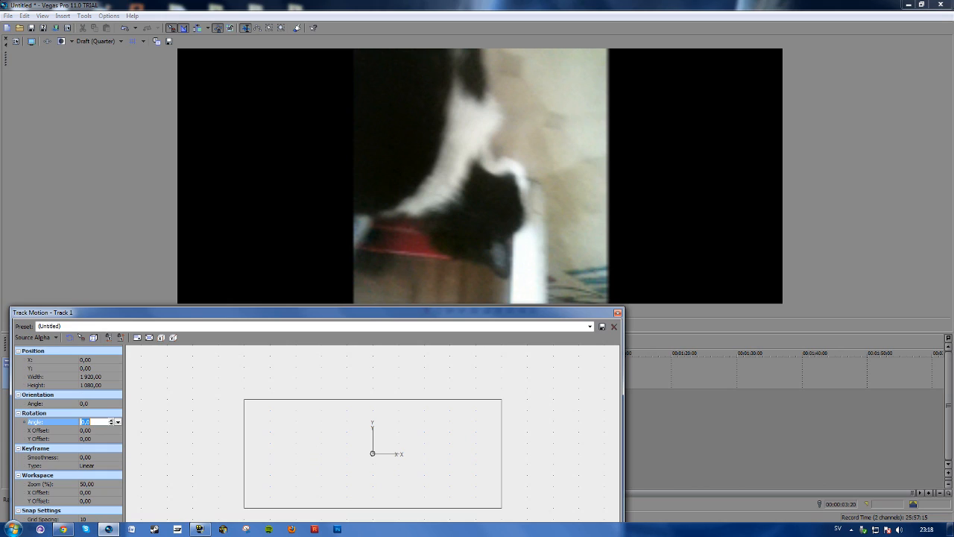
type("18")
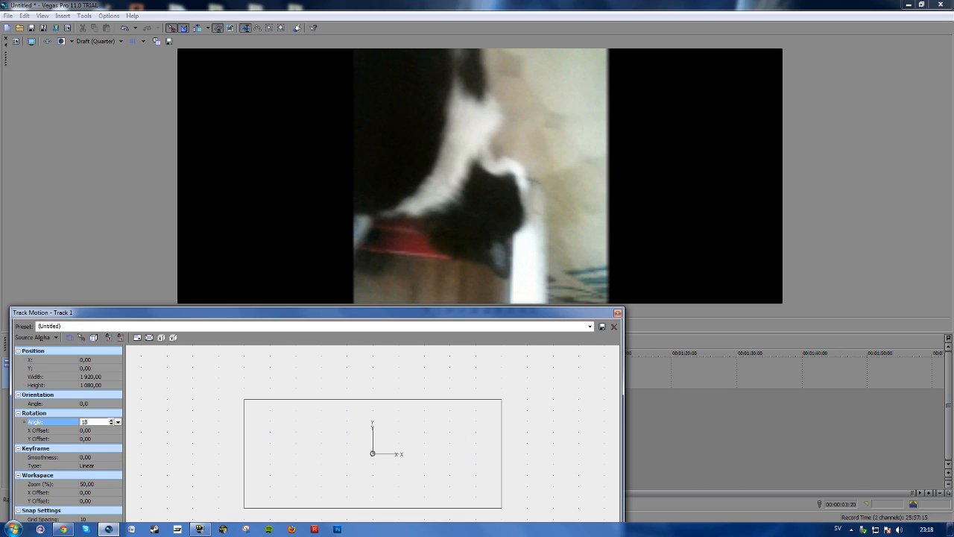
type("180")
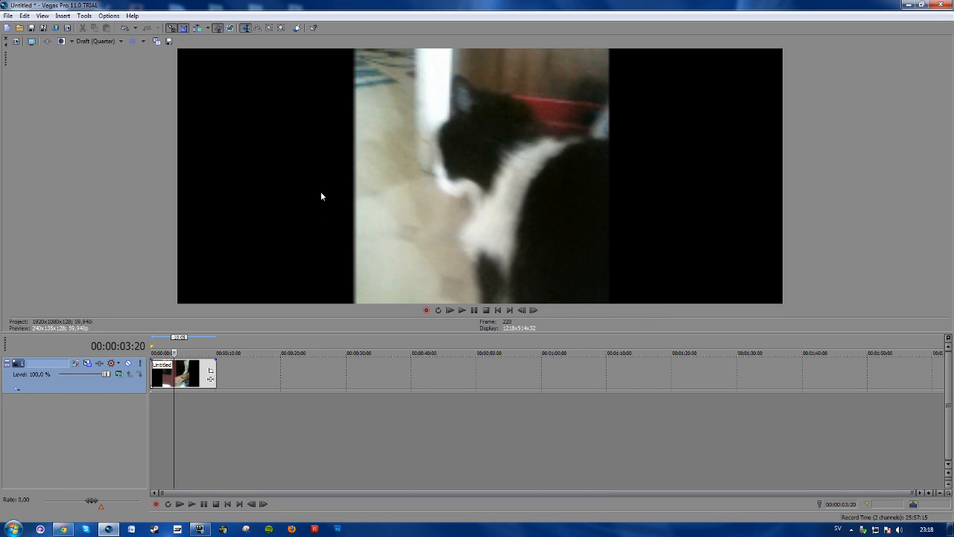
mouse_move(504, 129)
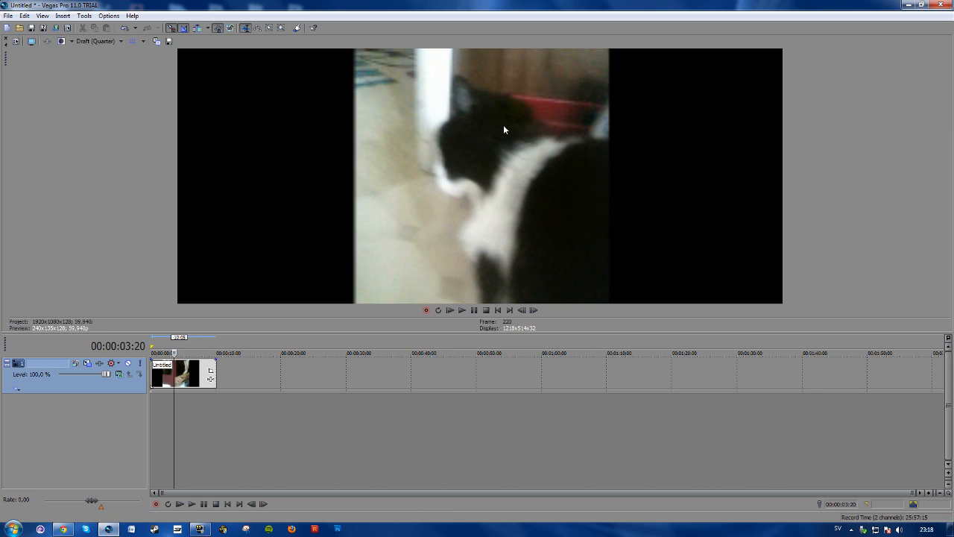
Reopen Track Motion from the Tools > Video menu, still at 180 degrees.
left_click(85, 16)
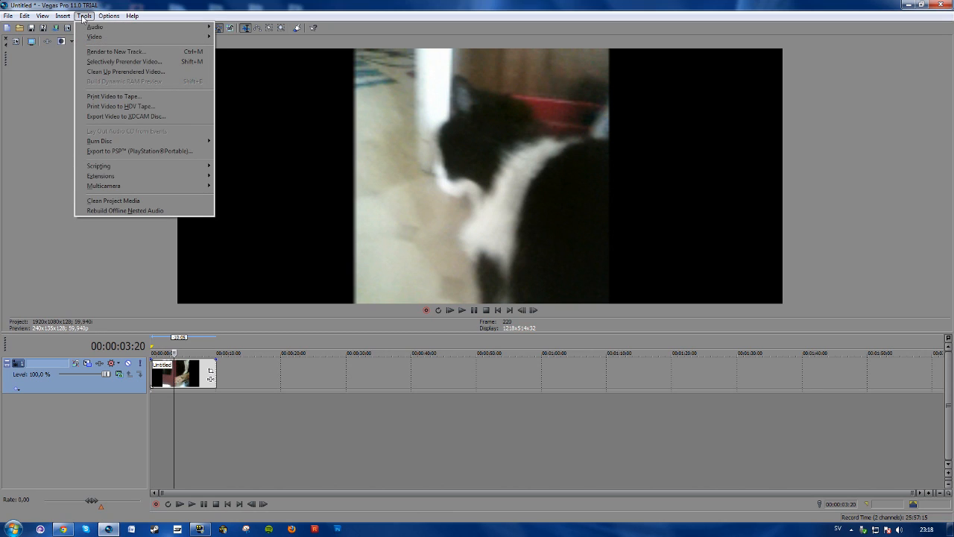
mouse_move(101, 36)
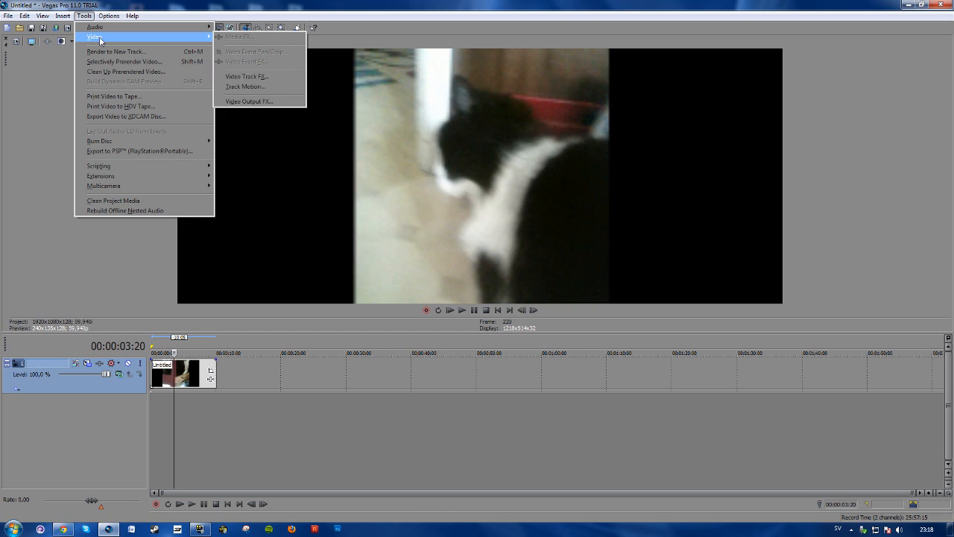
mouse_move(256, 88)
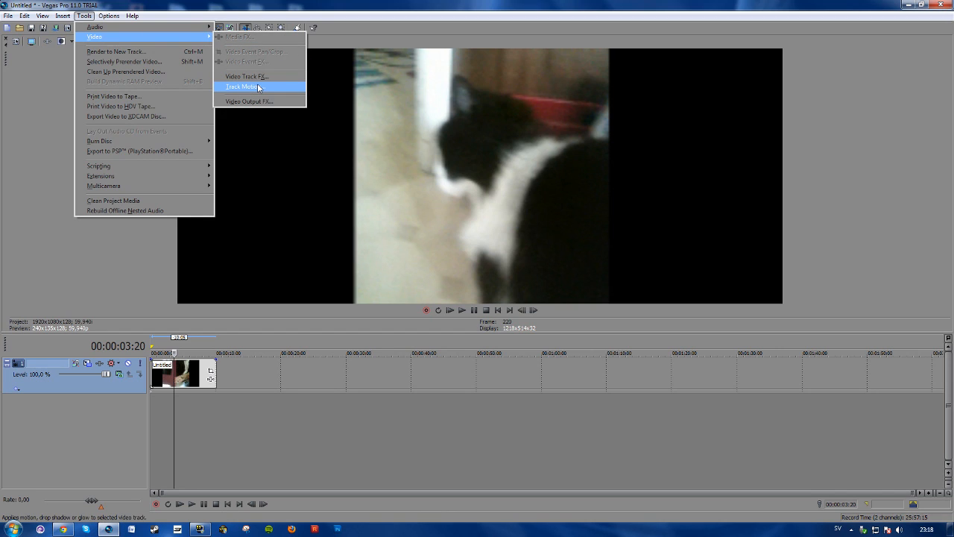
left_click(253, 88)
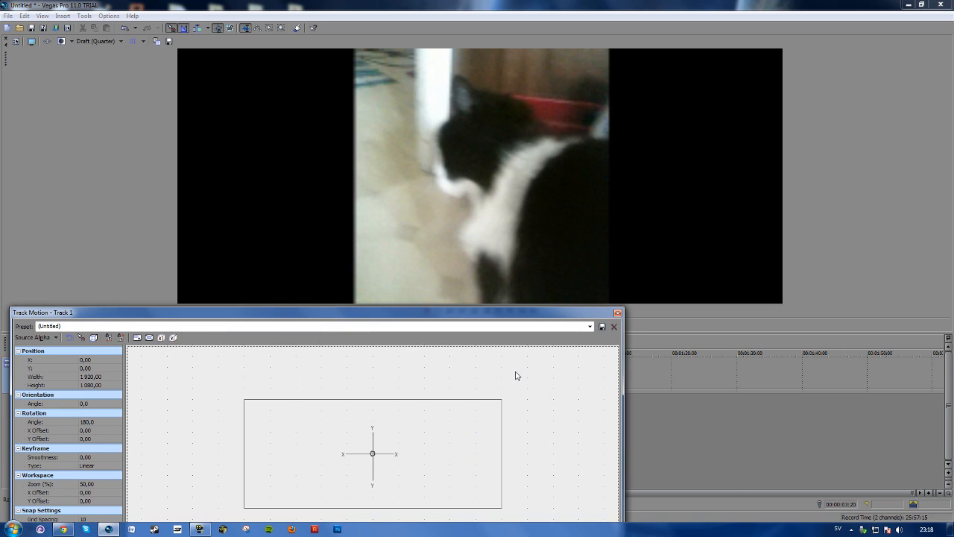
mouse_move(513, 381)
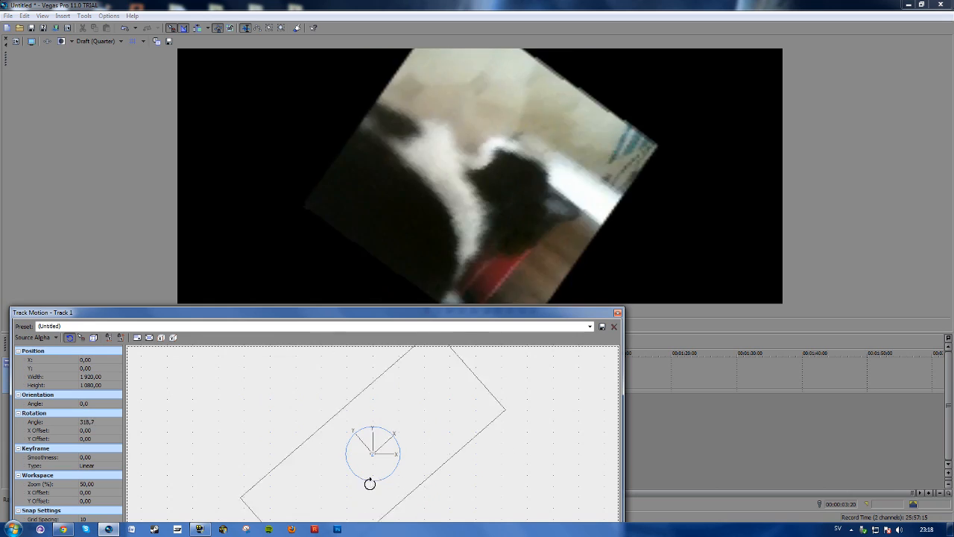
Drag the rotation handle to tilt the cat clip diagonally (about 1323.8), then close Track Motion.
left_click_drag(370, 484, 418, 460)
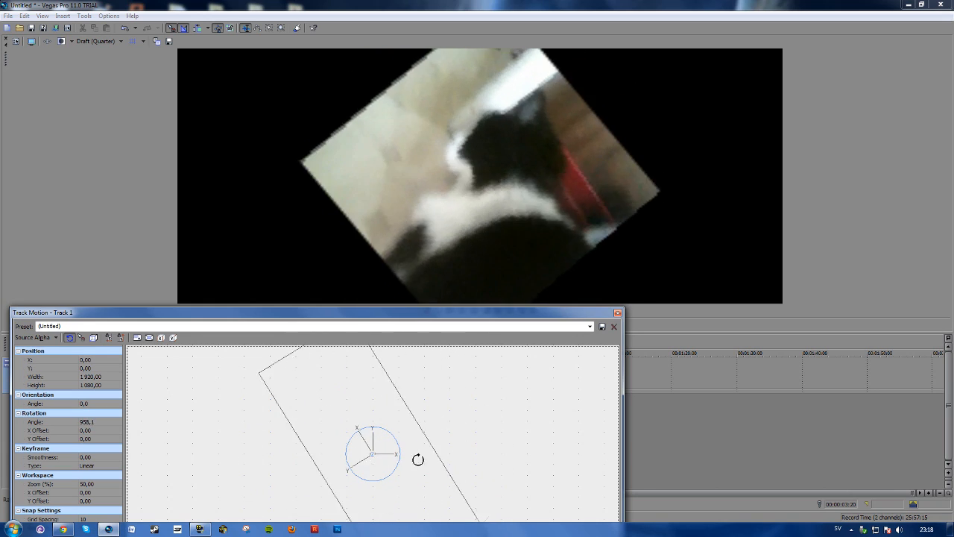
left_click_drag(417, 460, 354, 468)
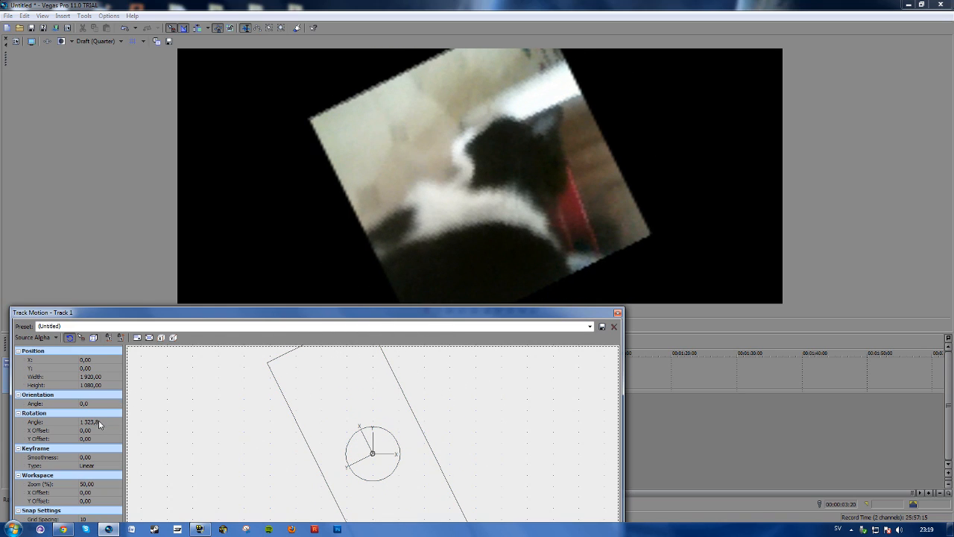
mouse_move(88, 427)
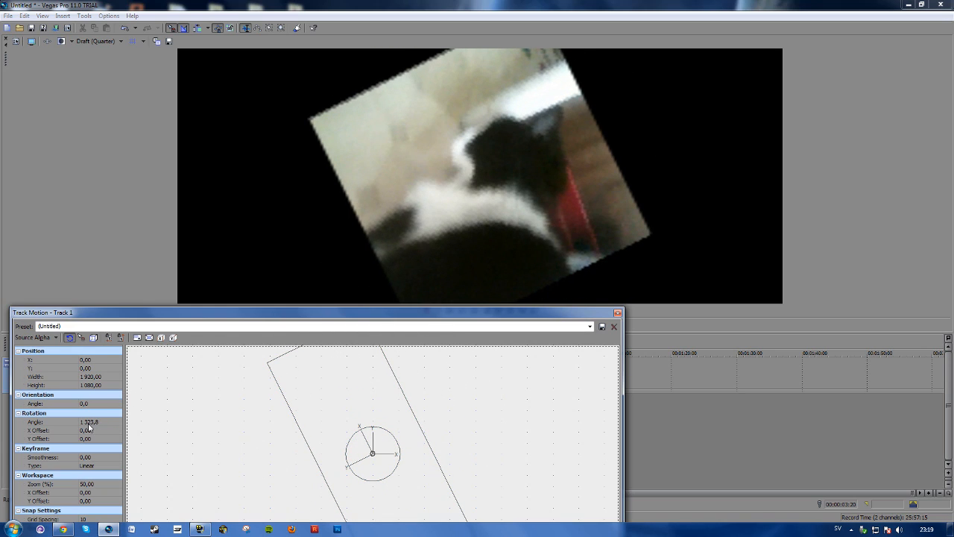
mouse_move(269, 380)
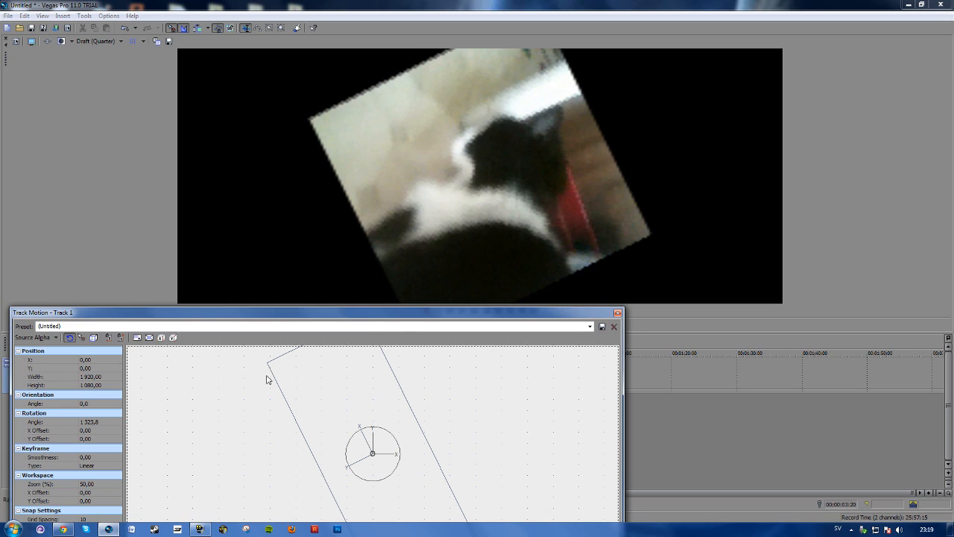
left_click(613, 326)
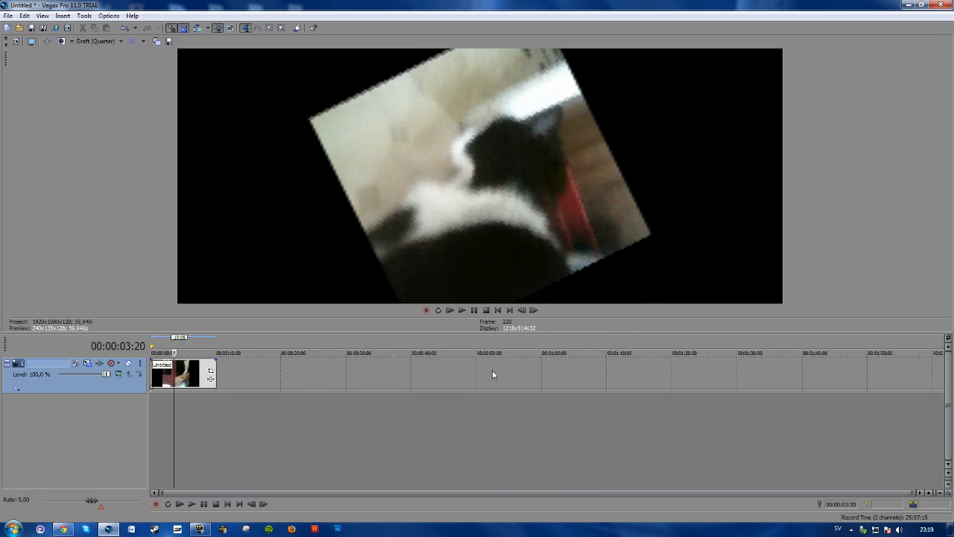
mouse_move(461, 377)
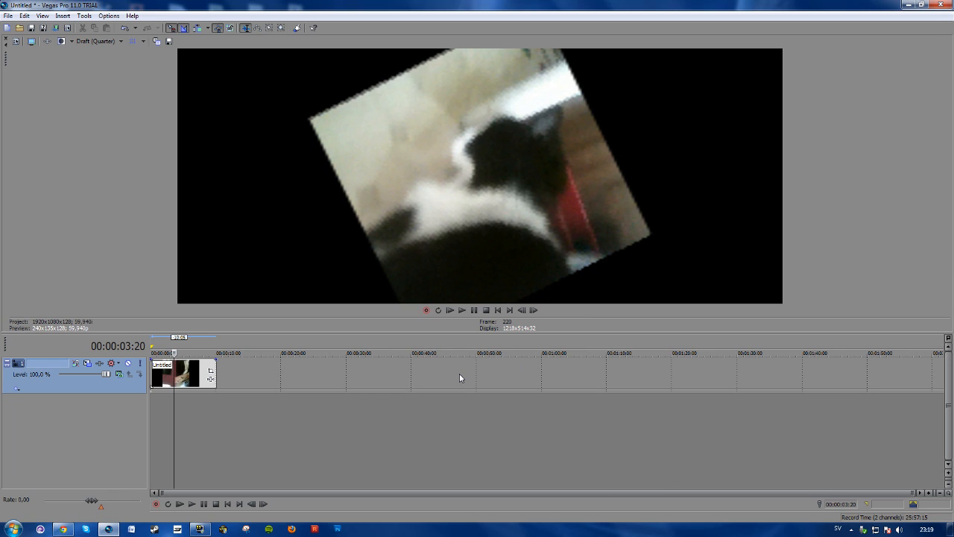